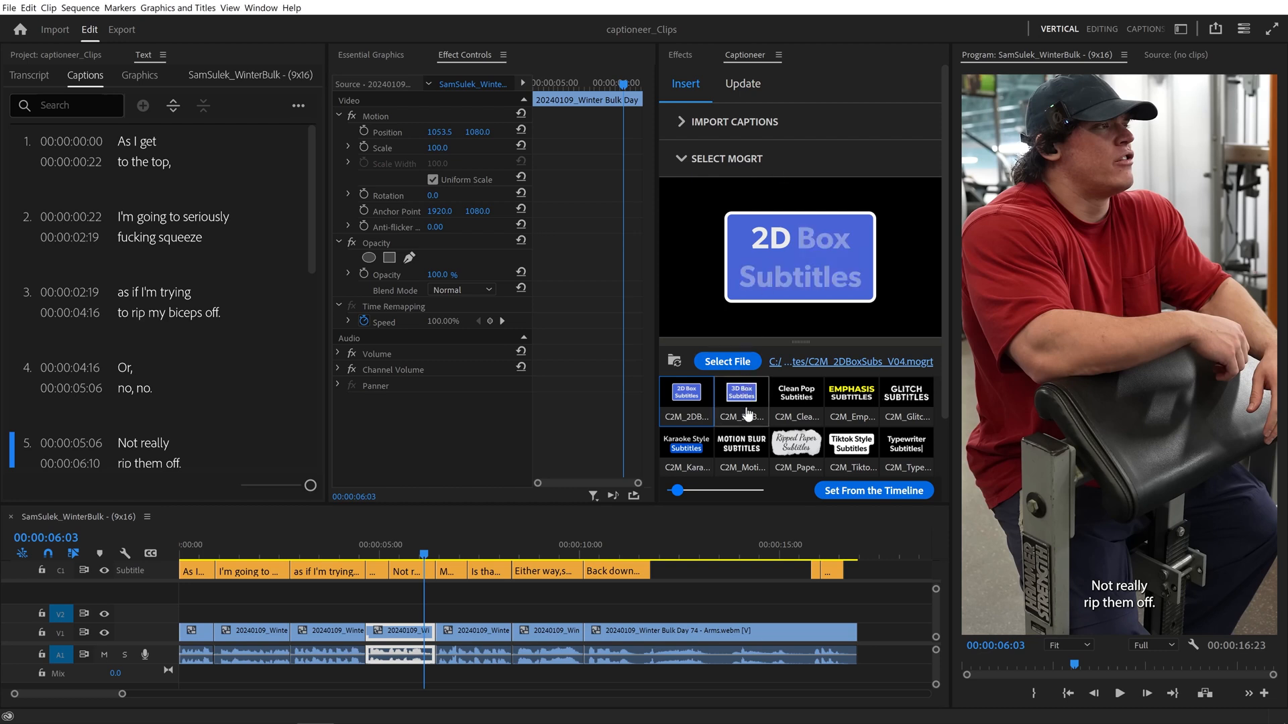
Preview the 3D Box, Clean Pop and Motion Blur templates, then pick Emphasis subtitles.
left_click(740, 396)
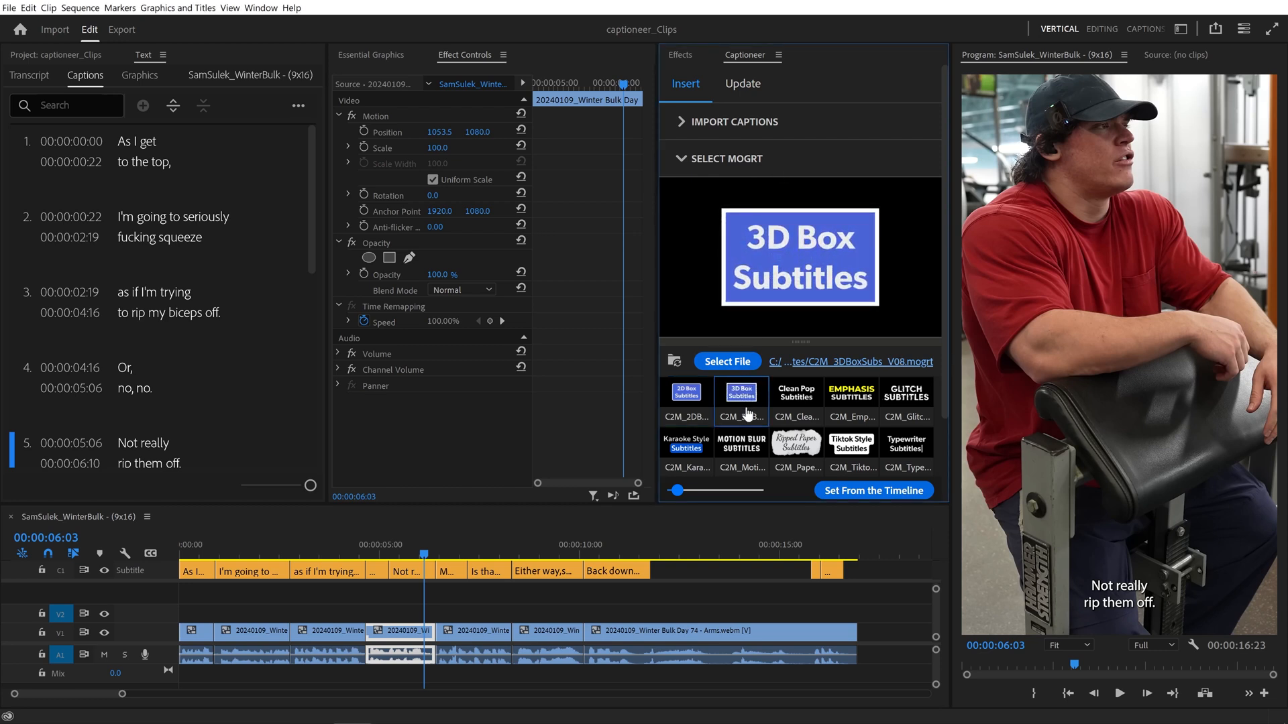
left_click(794, 391)
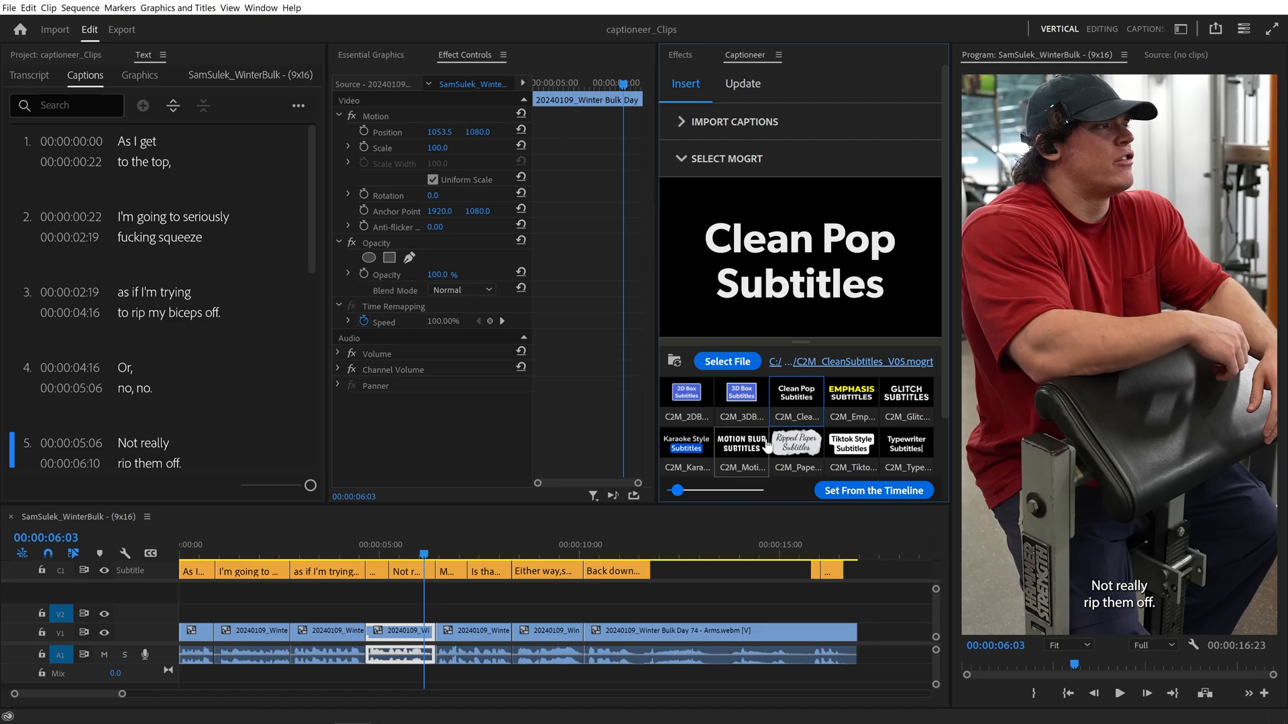
left_click(740, 441)
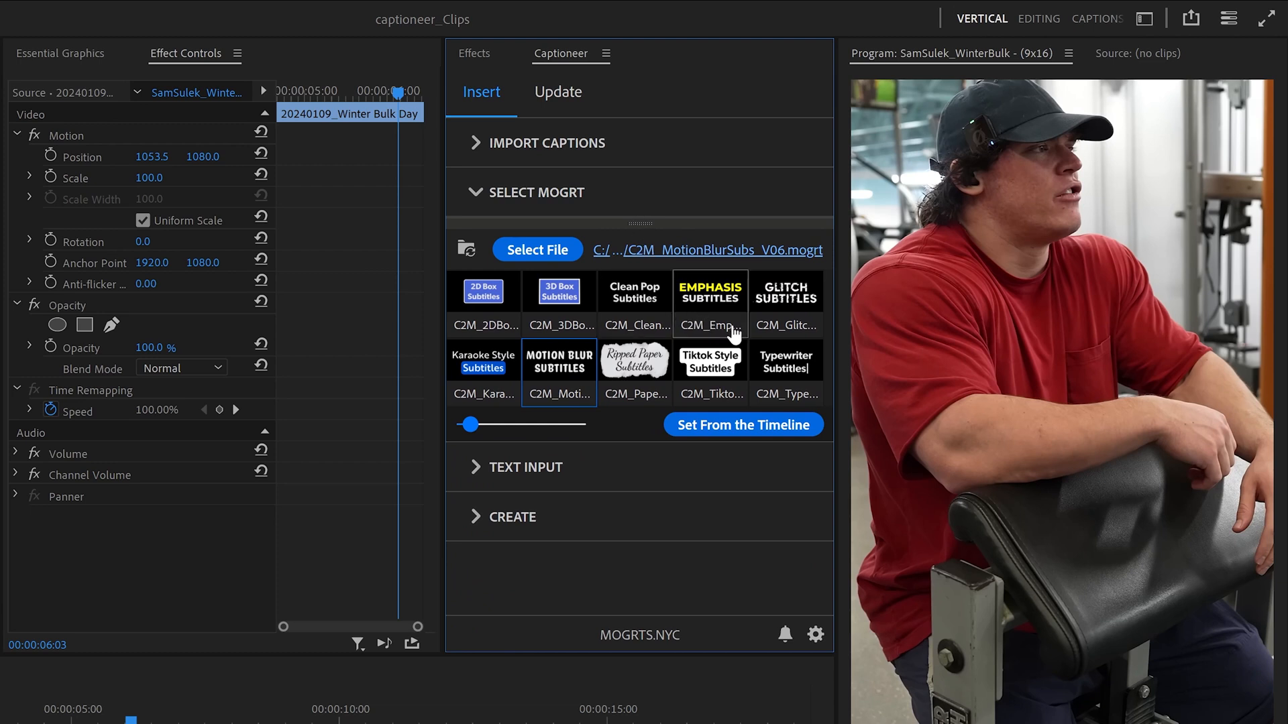
left_click(710, 292)
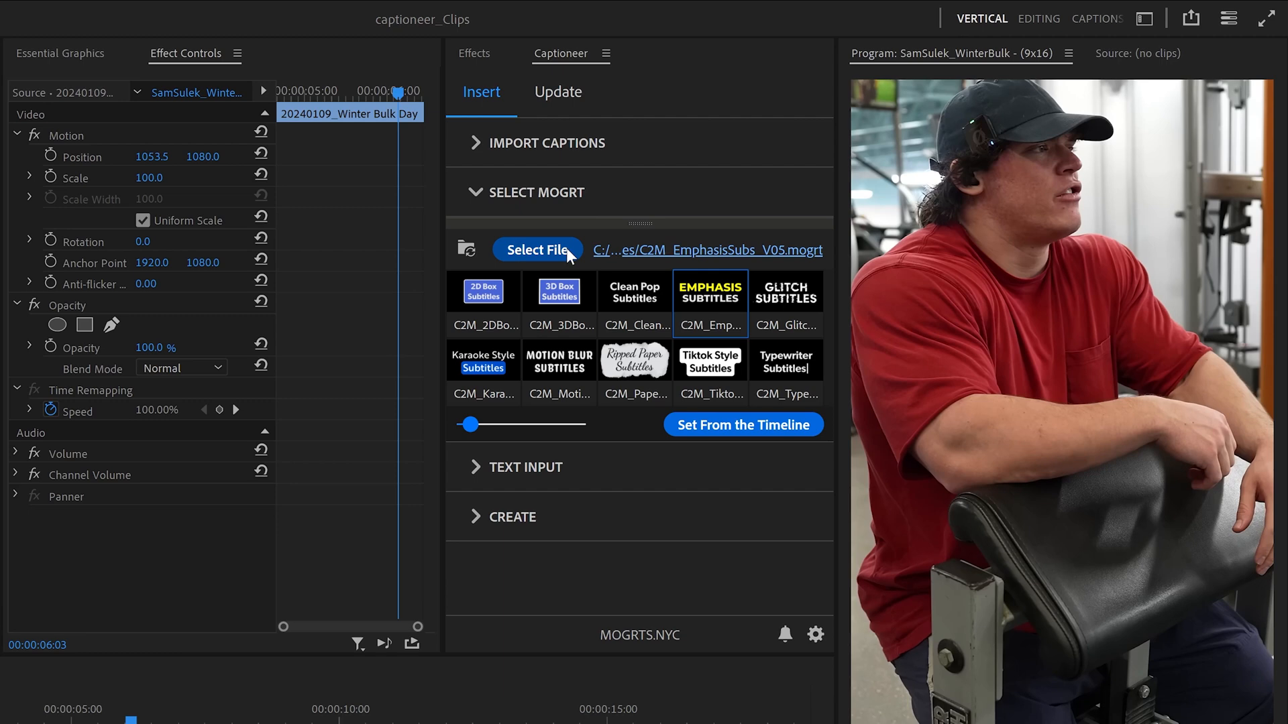
Load C2M_TiktokSubtitles_V06.mogrt from disk and select the Glitch Subtitles template.
left_click(537, 250)
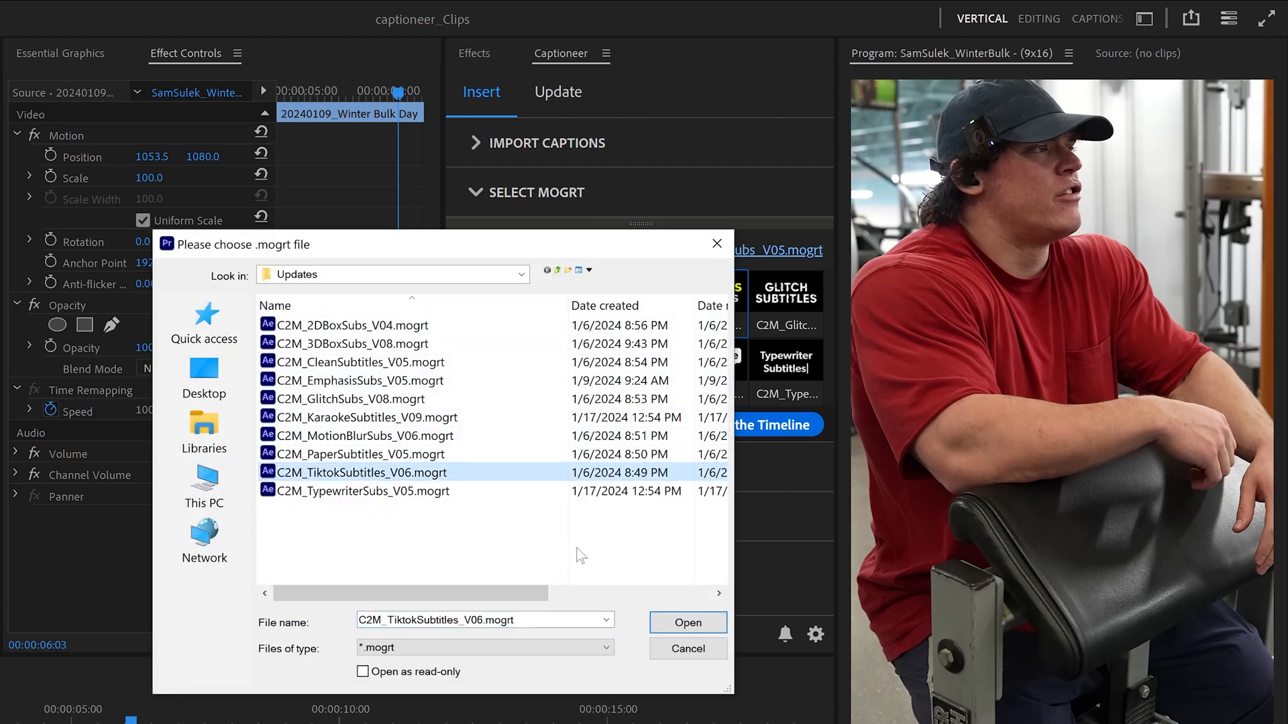
left_click(688, 623)
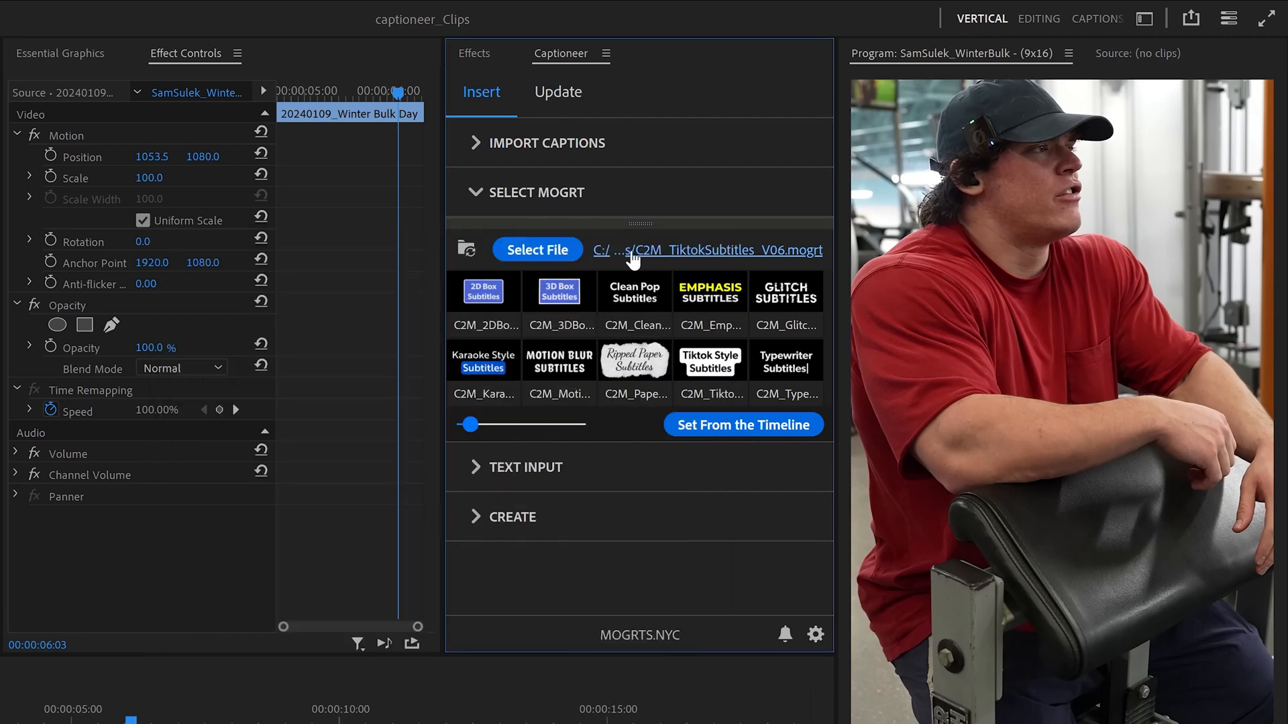
left_click(784, 292)
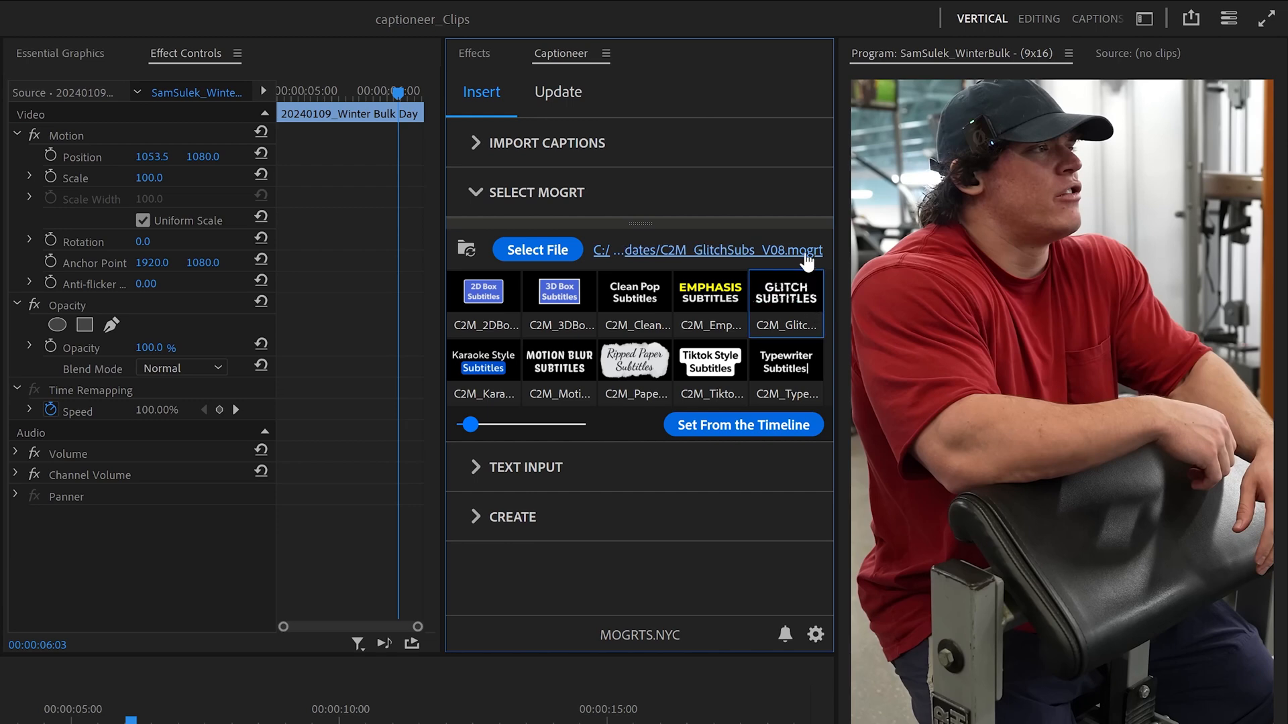
left_click(537, 250)
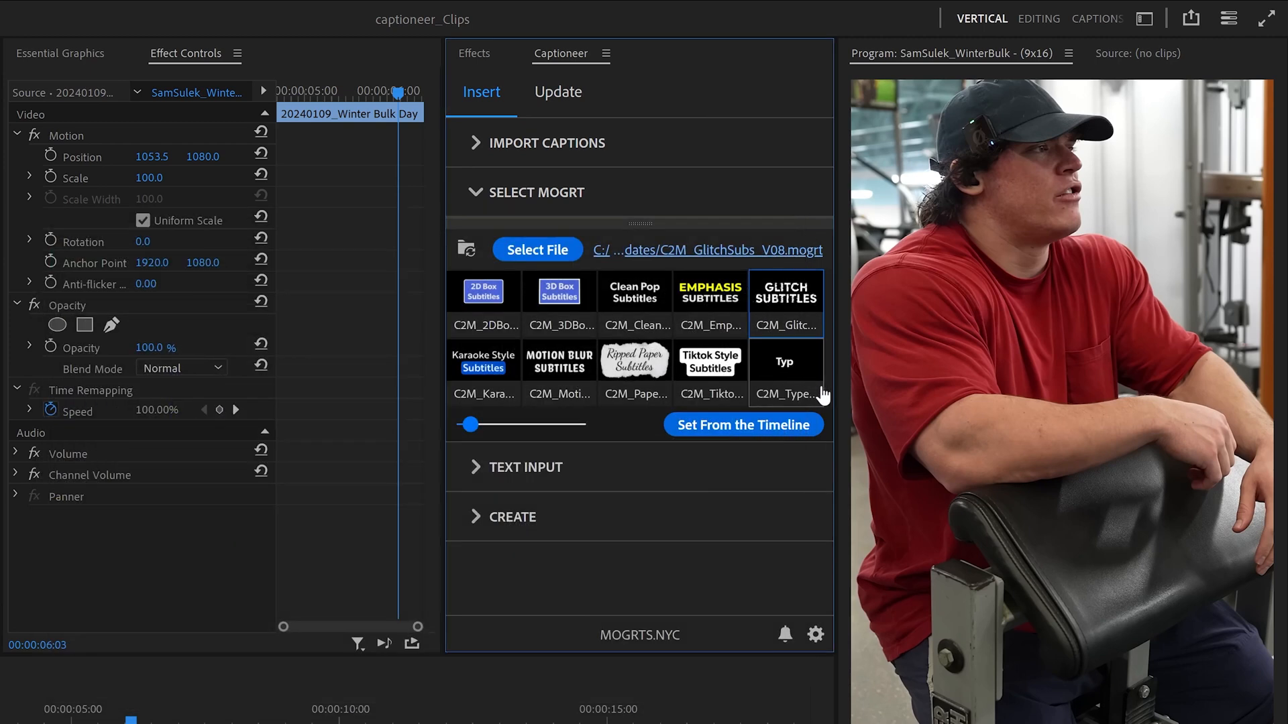
Open and close Captioneer settings, preview the Mr. Beast template, then reopen settings.
left_click(815, 634)
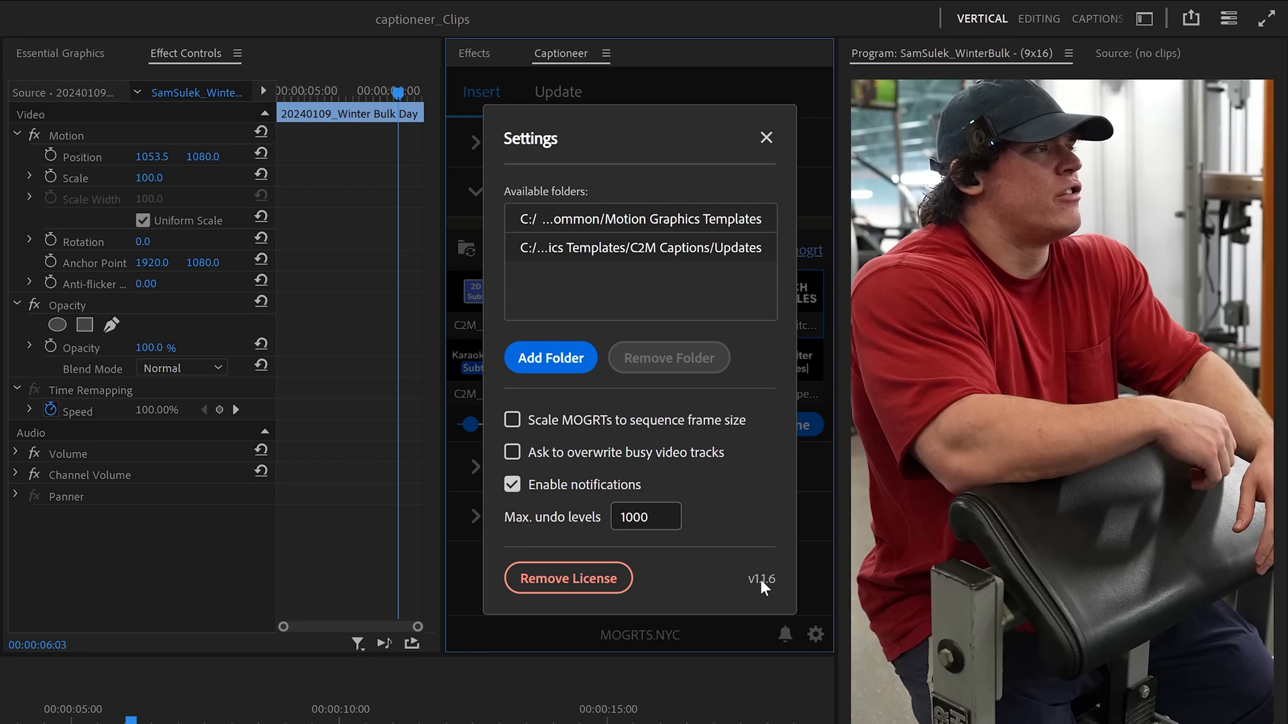
mouse_move(674, 207)
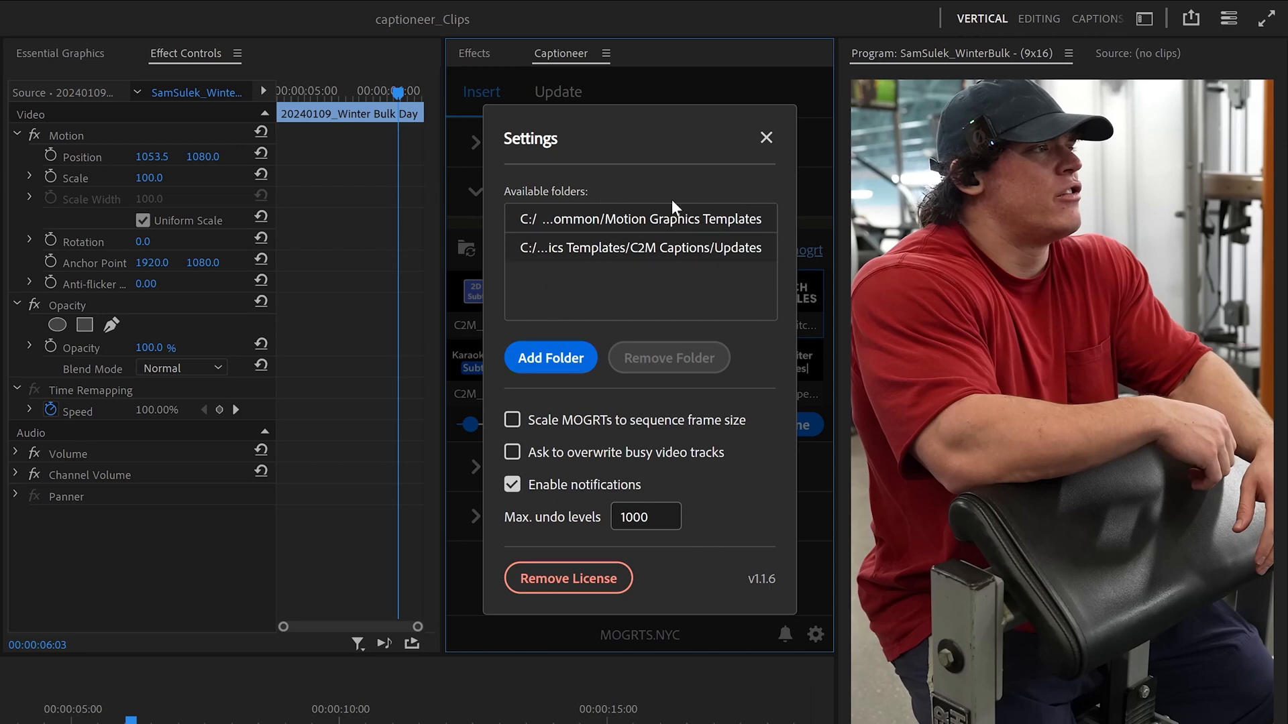
left_click(639, 247)
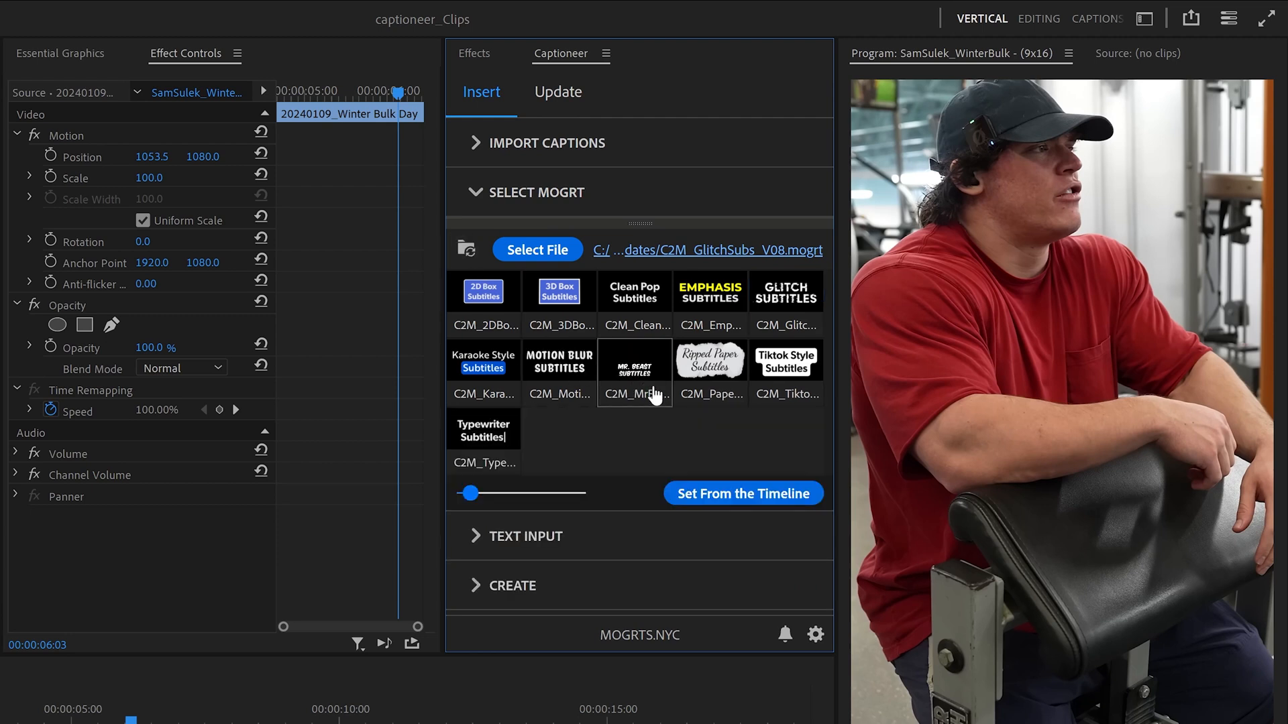
left_click(635, 364)
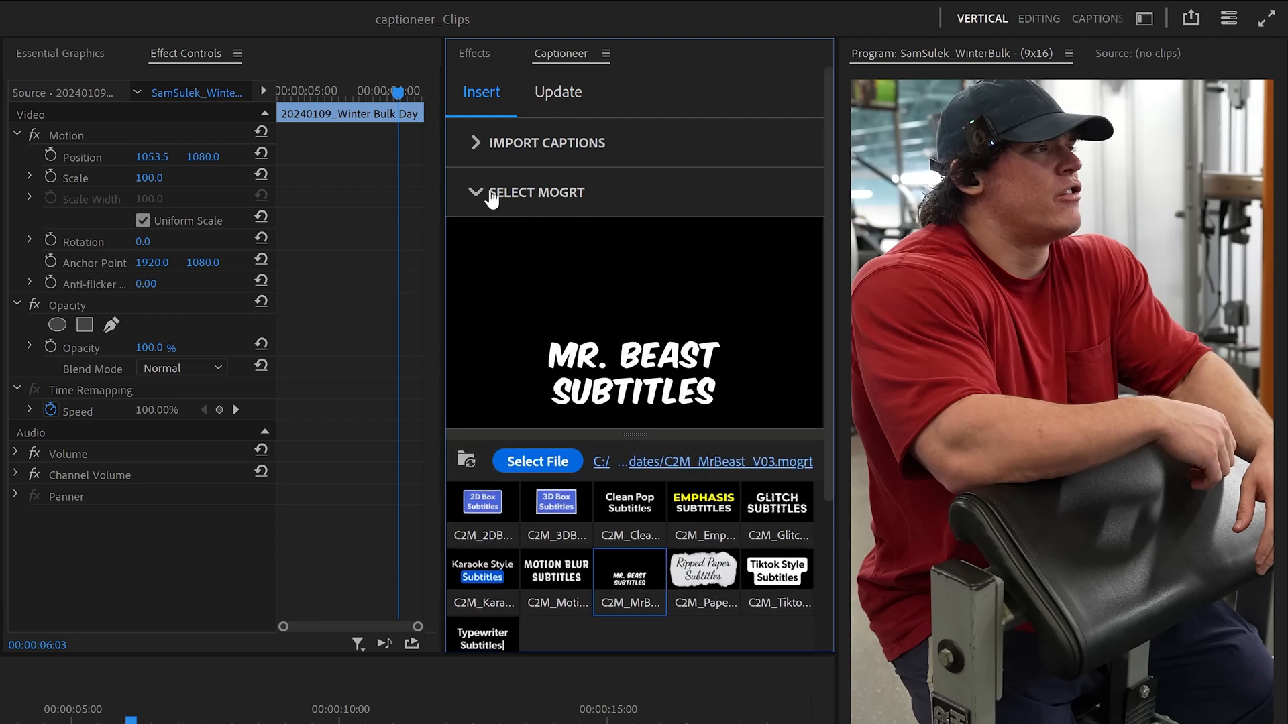
left_click(815, 633)
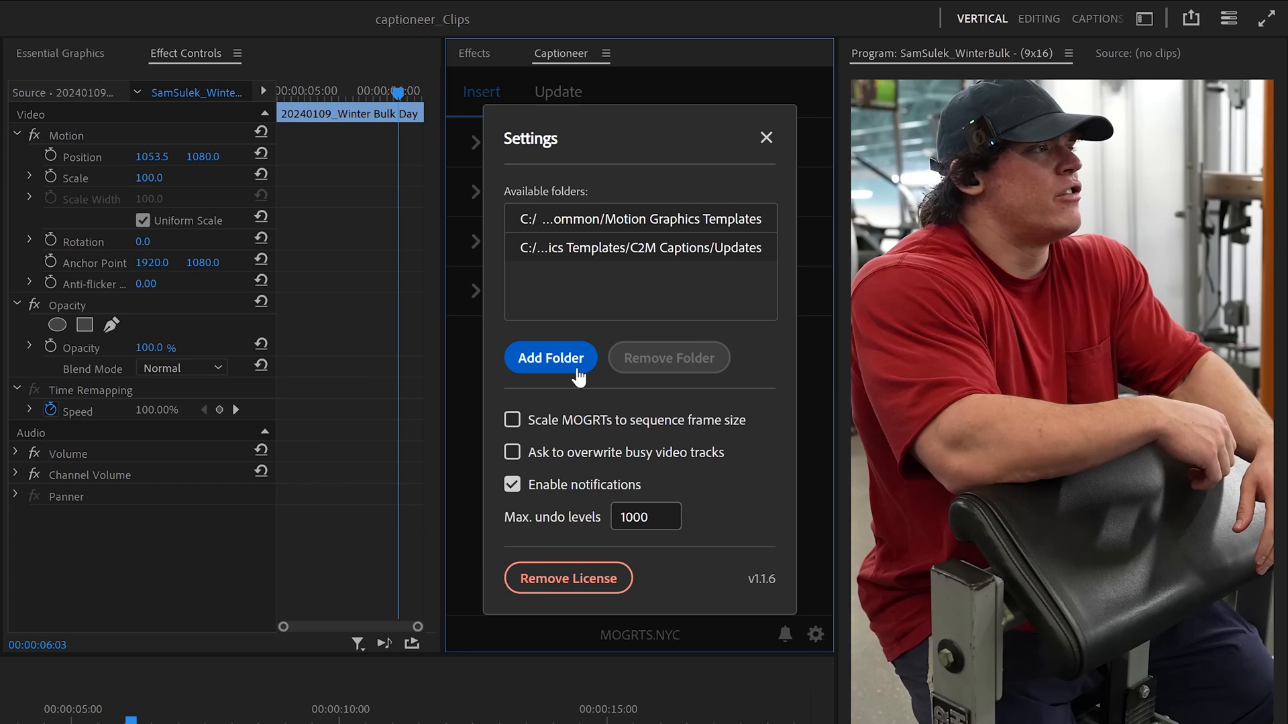
Add the [AE] Sports Package folder from Motion Graphics Templates as a template source.
left_click(549, 358)
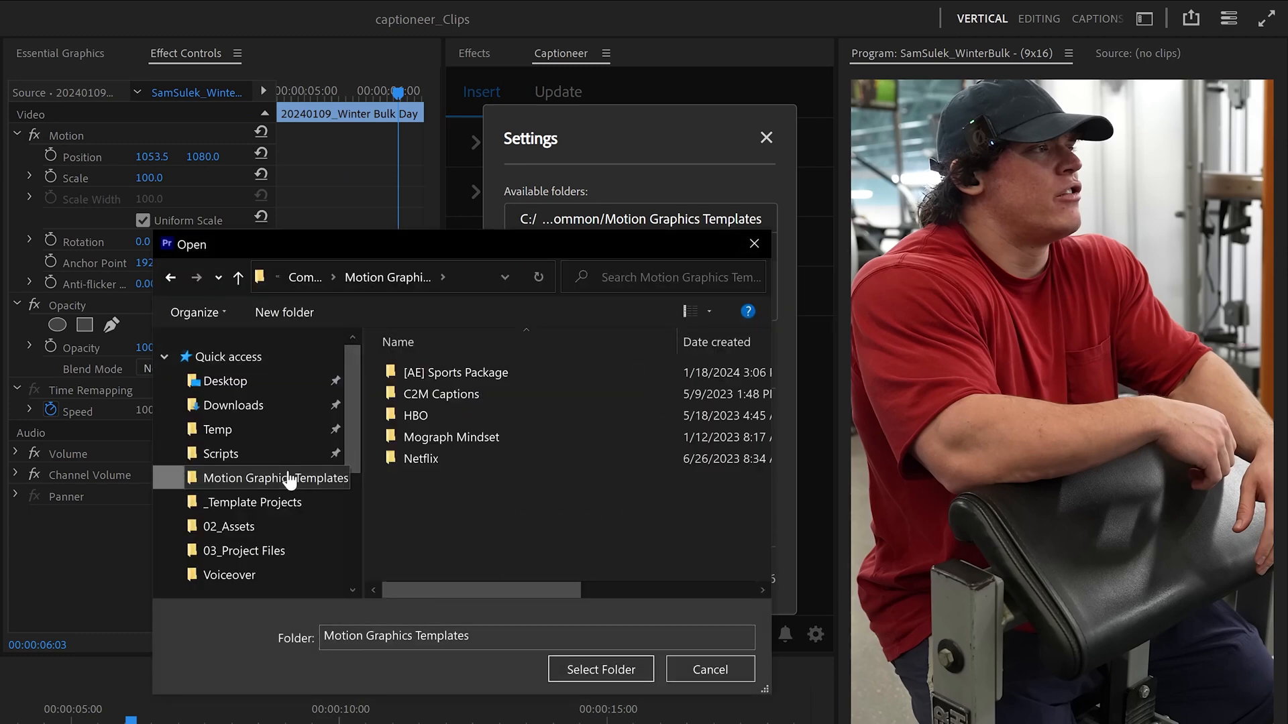
left_click(456, 372)
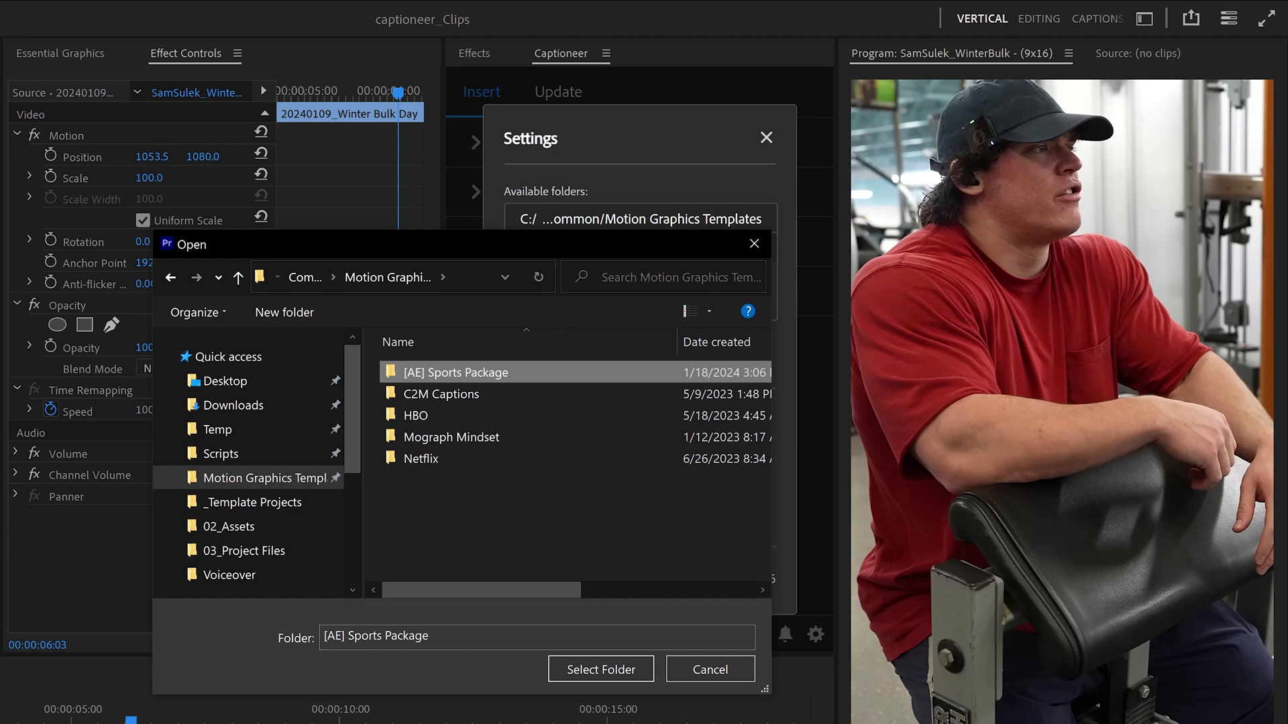
left_click(600, 669)
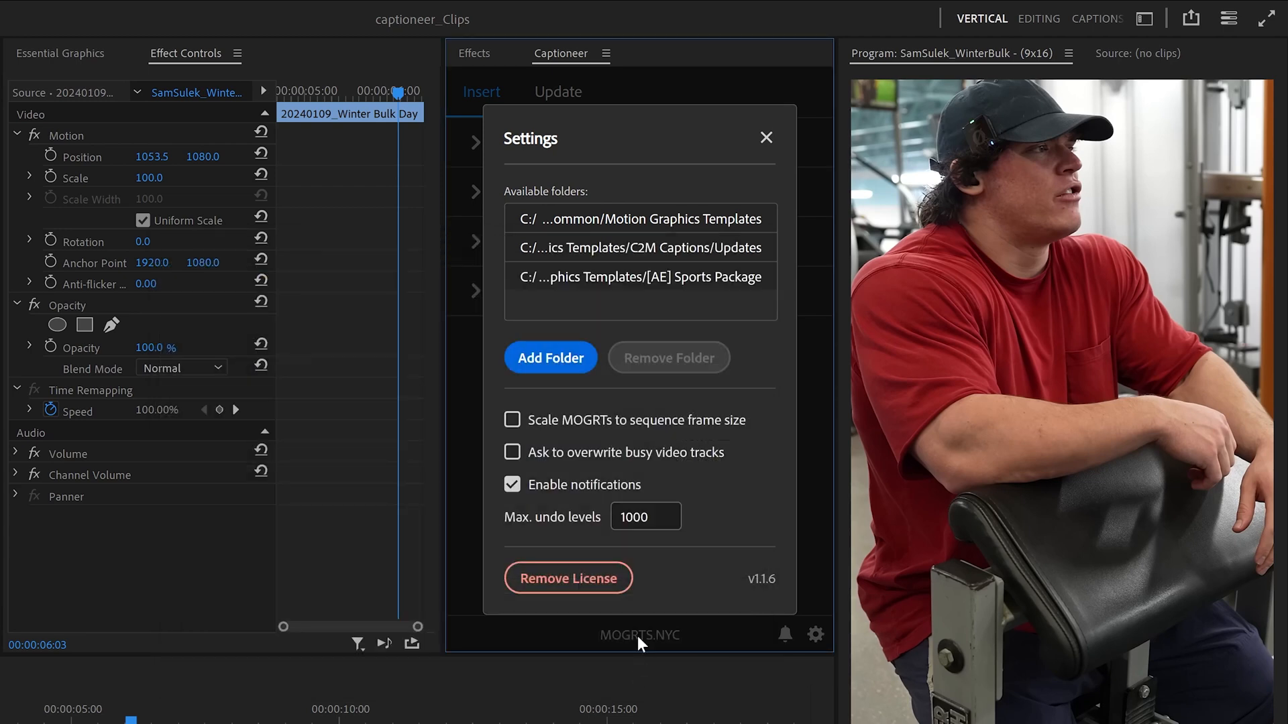
Remove the C2M Captions Updates folder from sources and close settings.
left_click(640, 248)
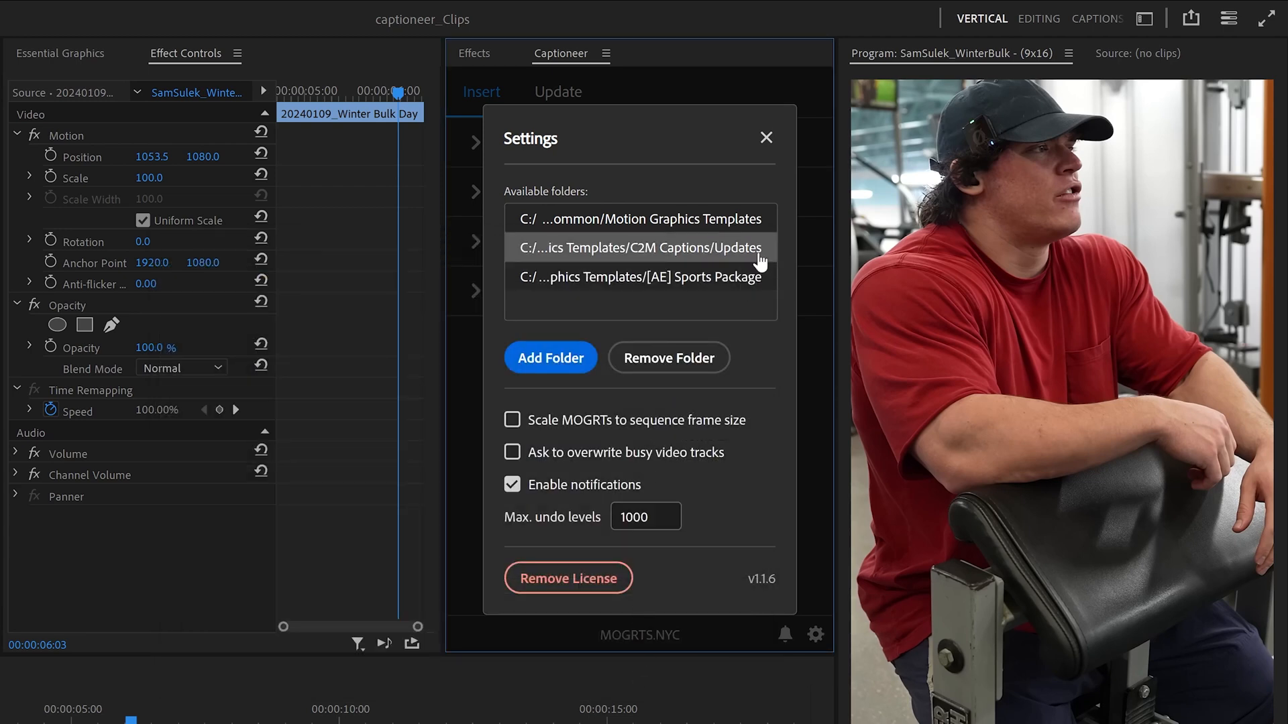
left_click(668, 357)
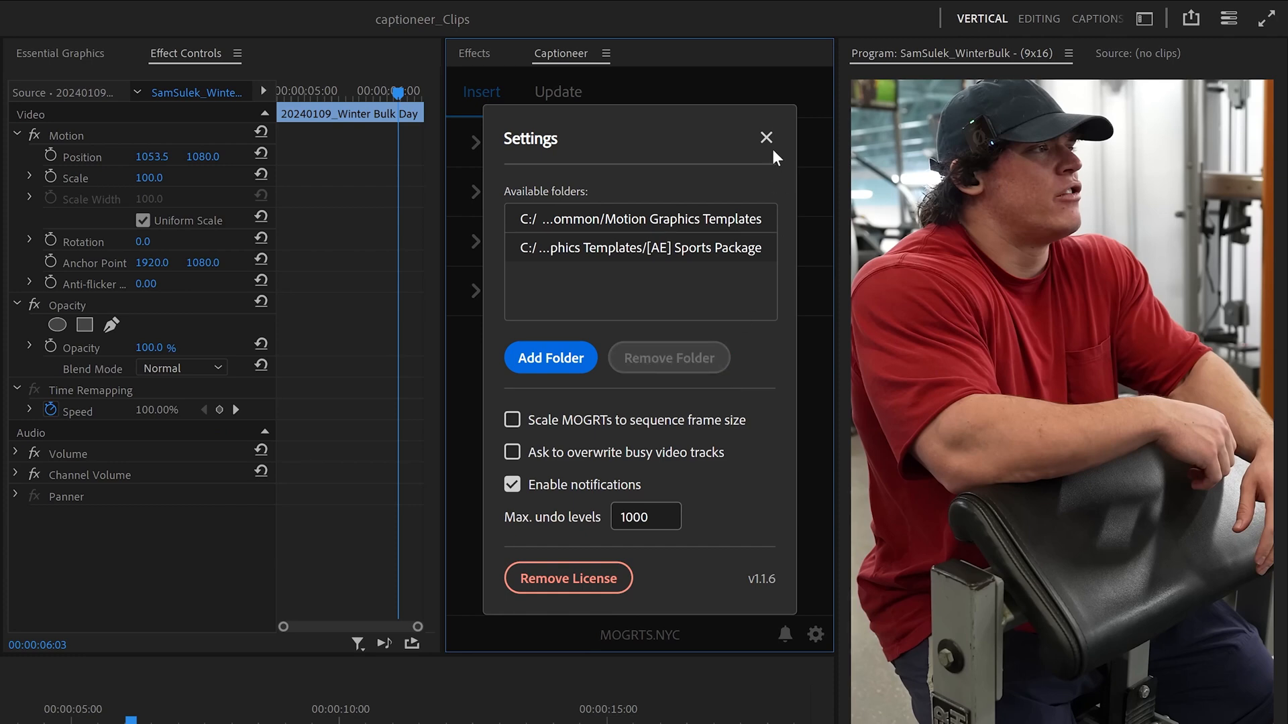
left_click(764, 137)
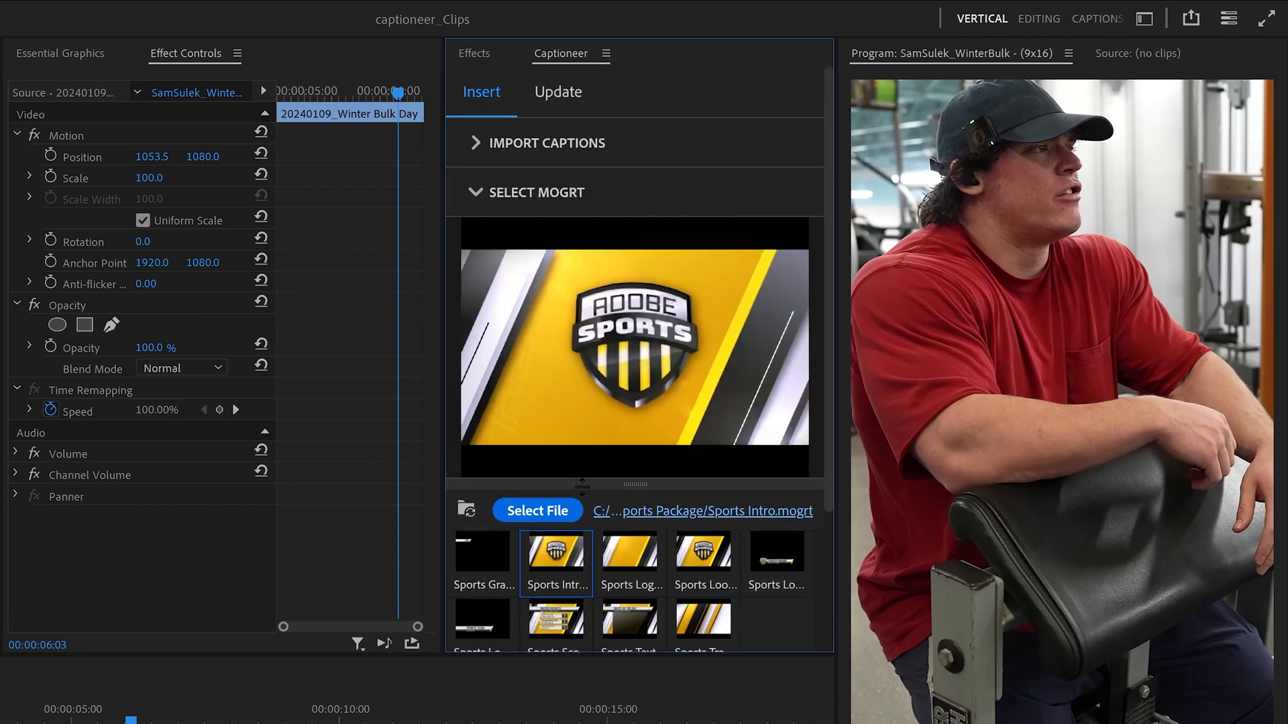
Add Sports Lower Third Center MOGRTs to Track 2 across the full sequence.
left_click(774, 570)
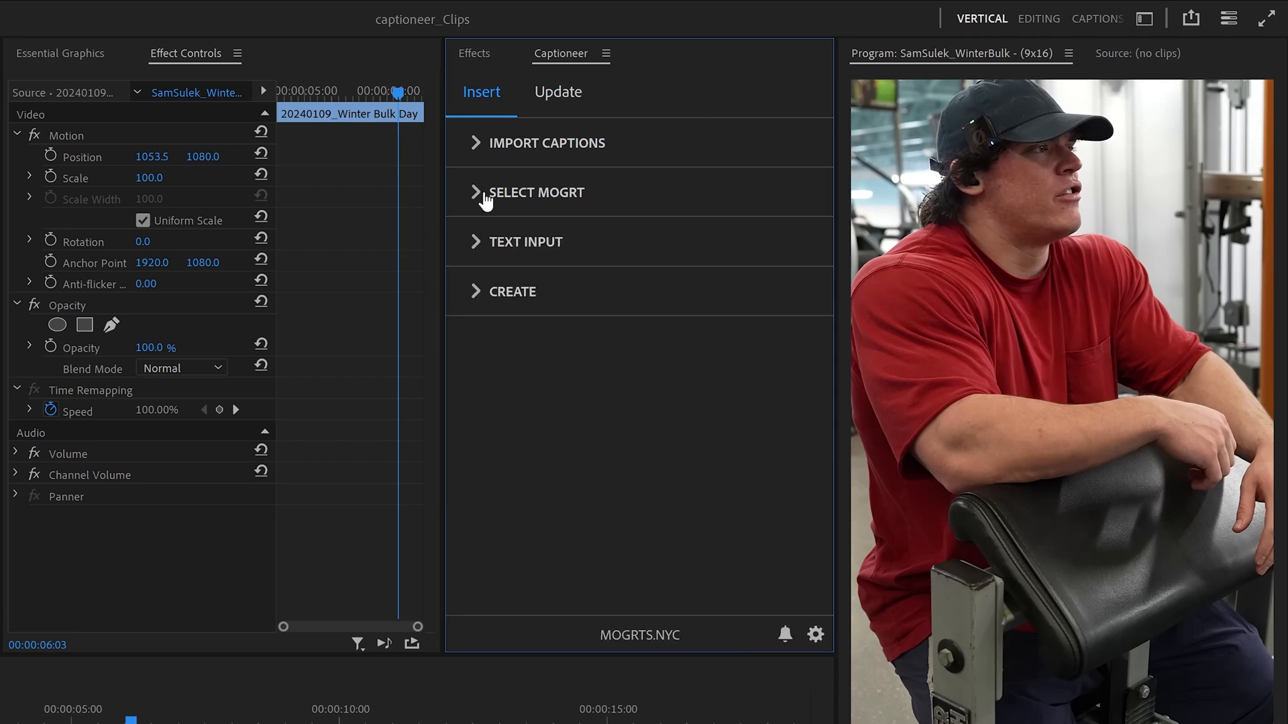
left_click(512, 292)
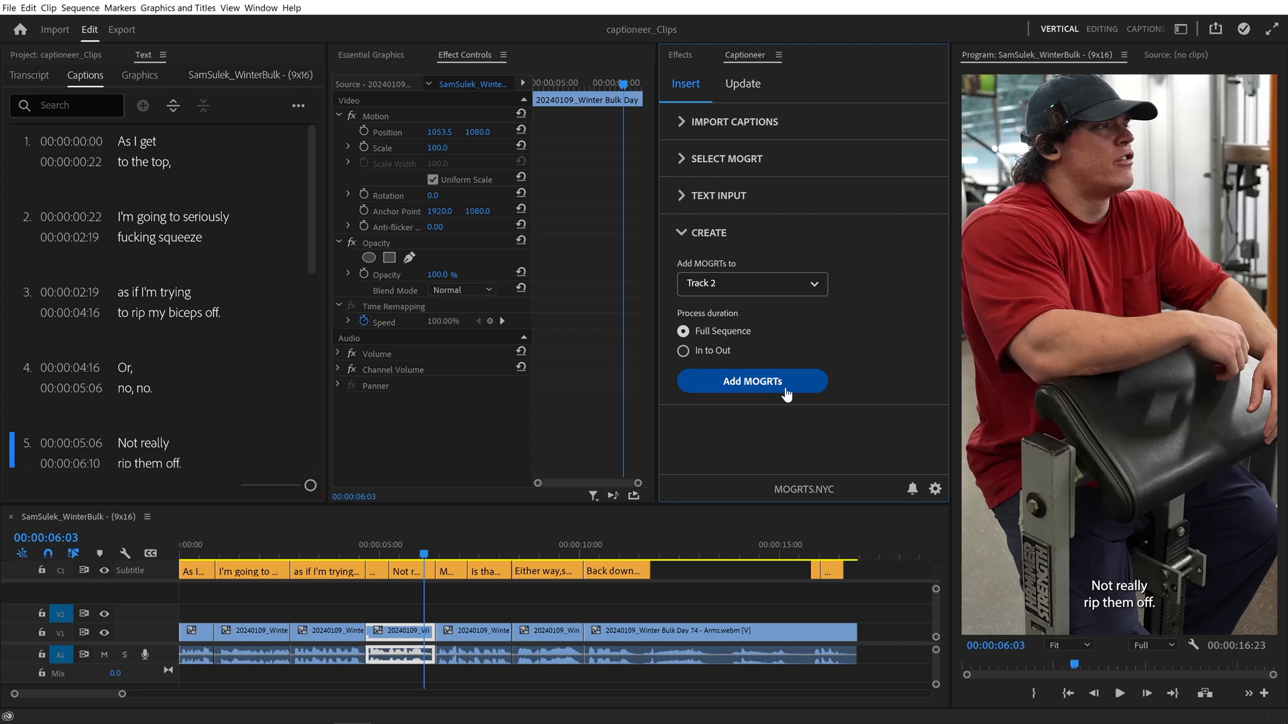
left_click(751, 381)
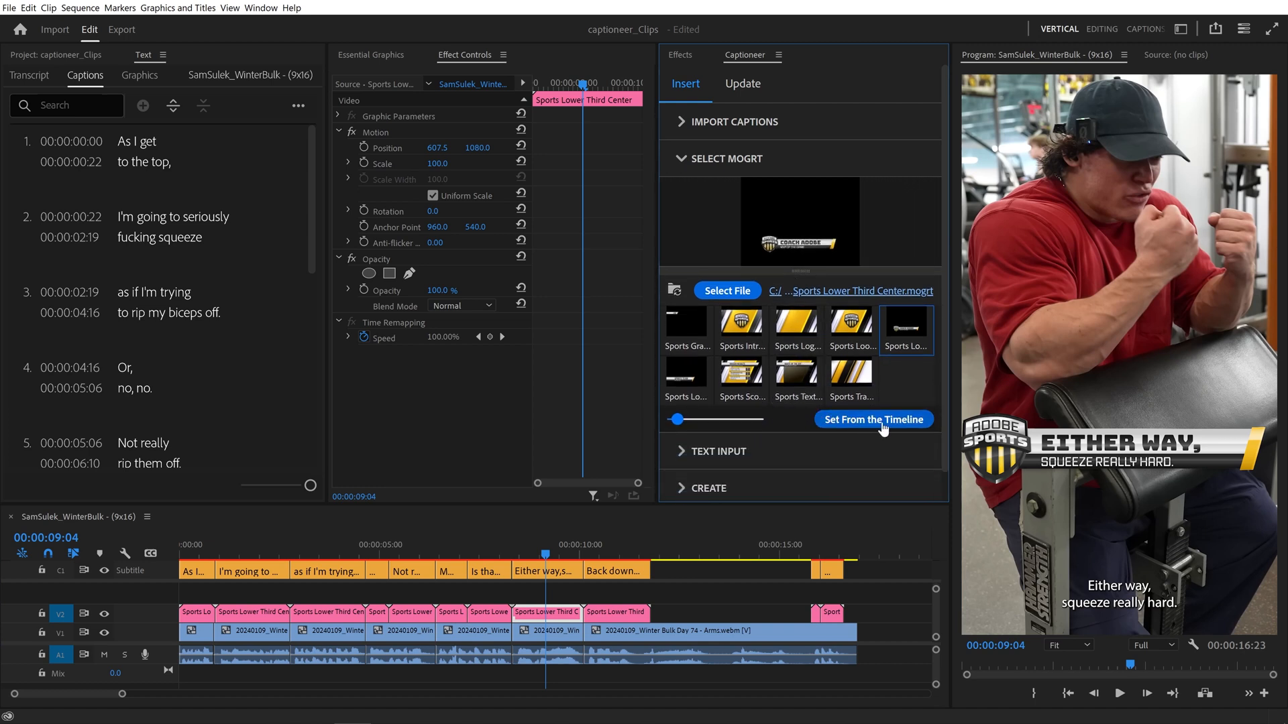
In Essential Graphics, hide the shield, disable Force Uppercase, and set highlight colour to red.
left_click(874, 420)
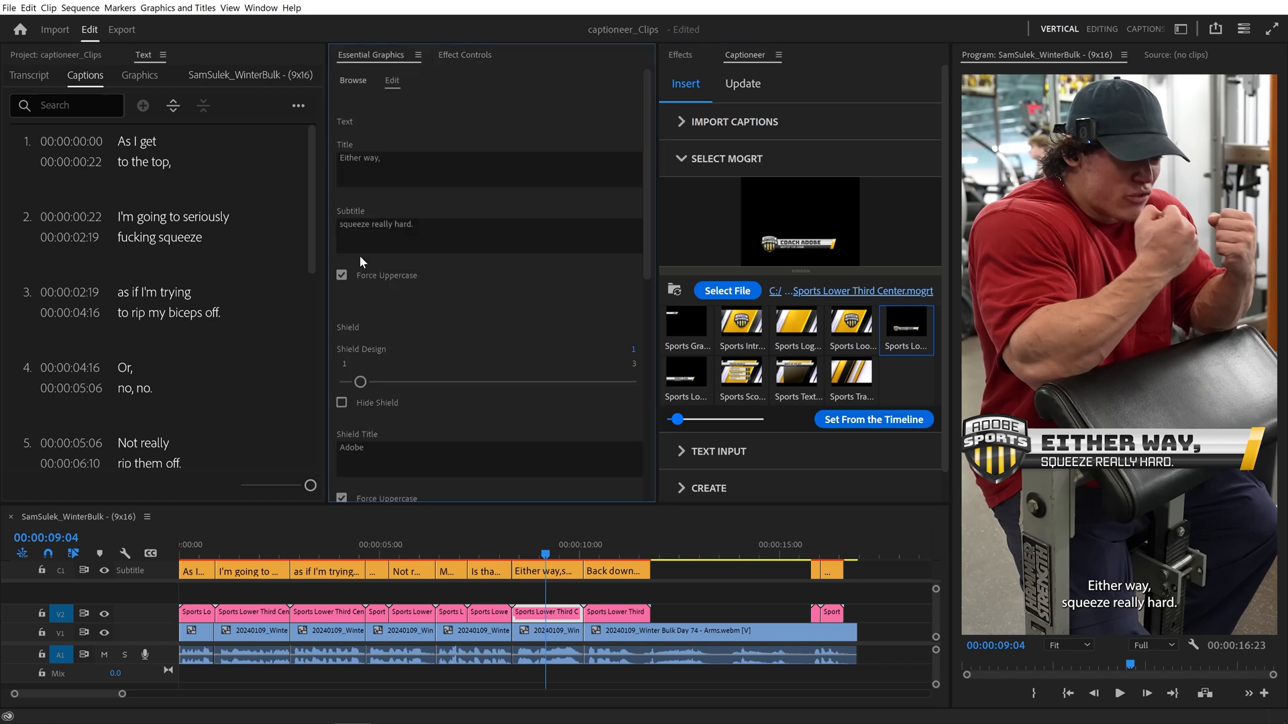
left_click_drag(358, 381, 471, 381)
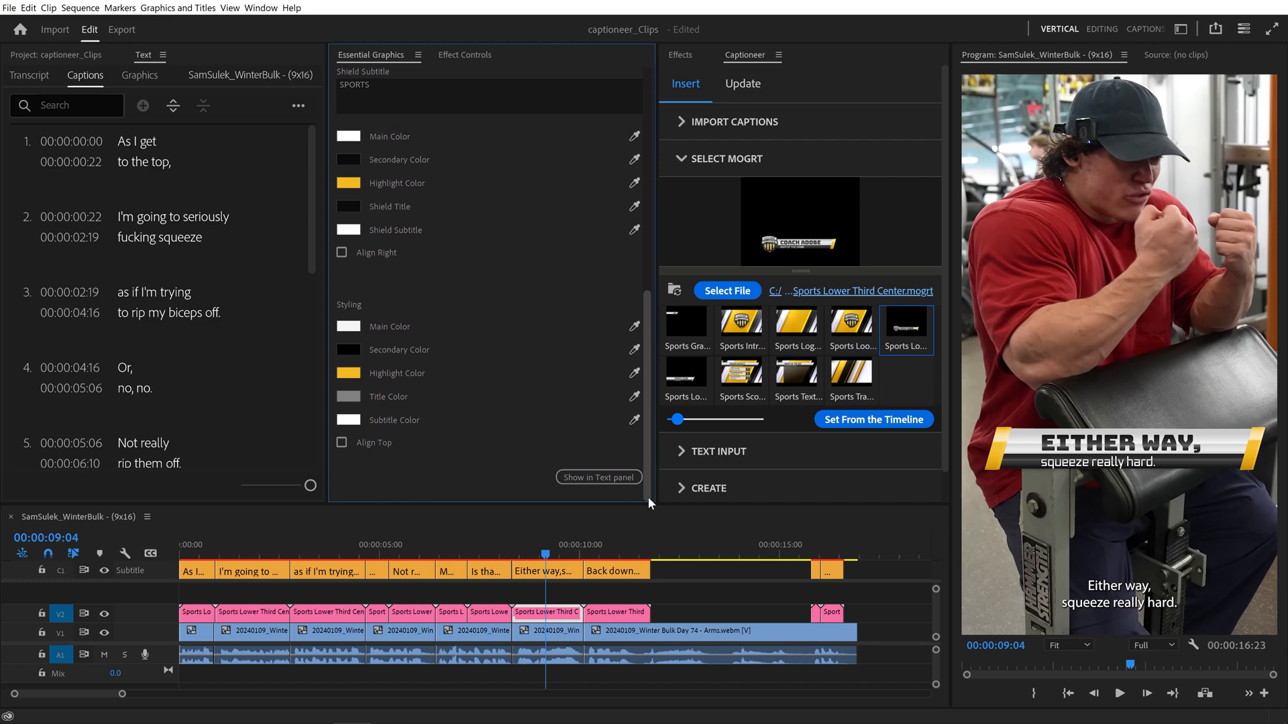
left_click(348, 373)
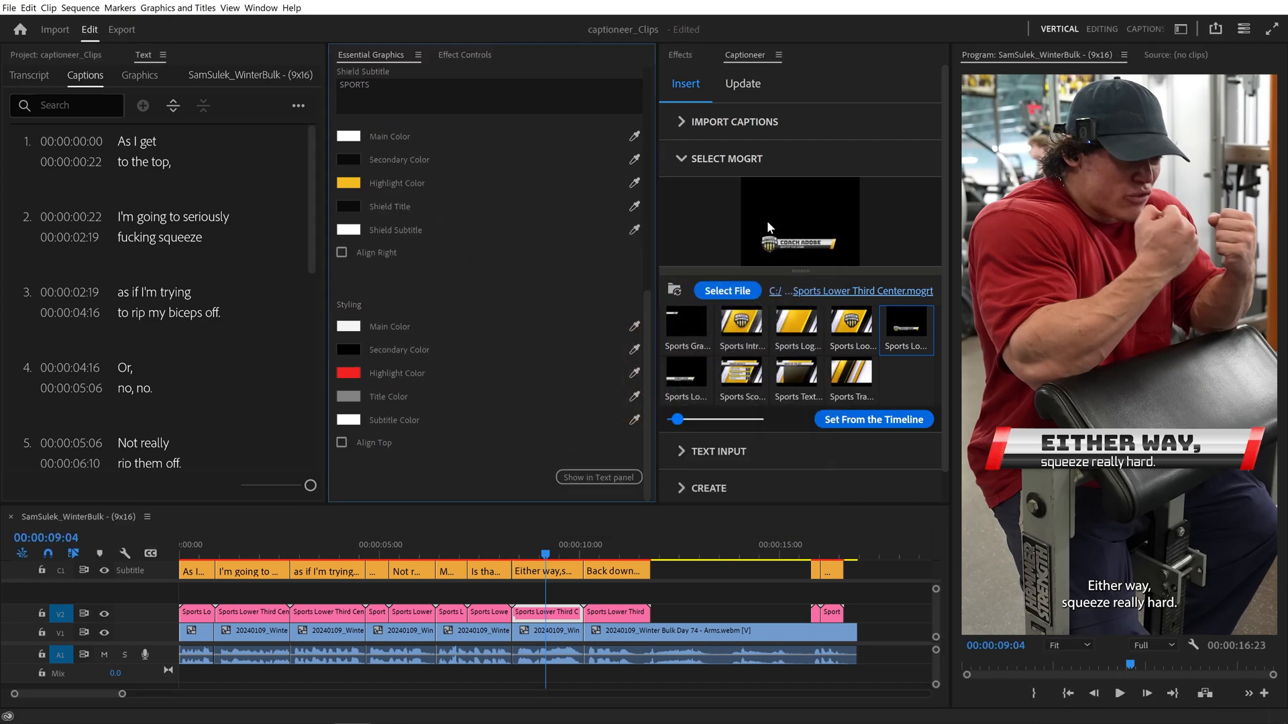
left_click(904, 320)
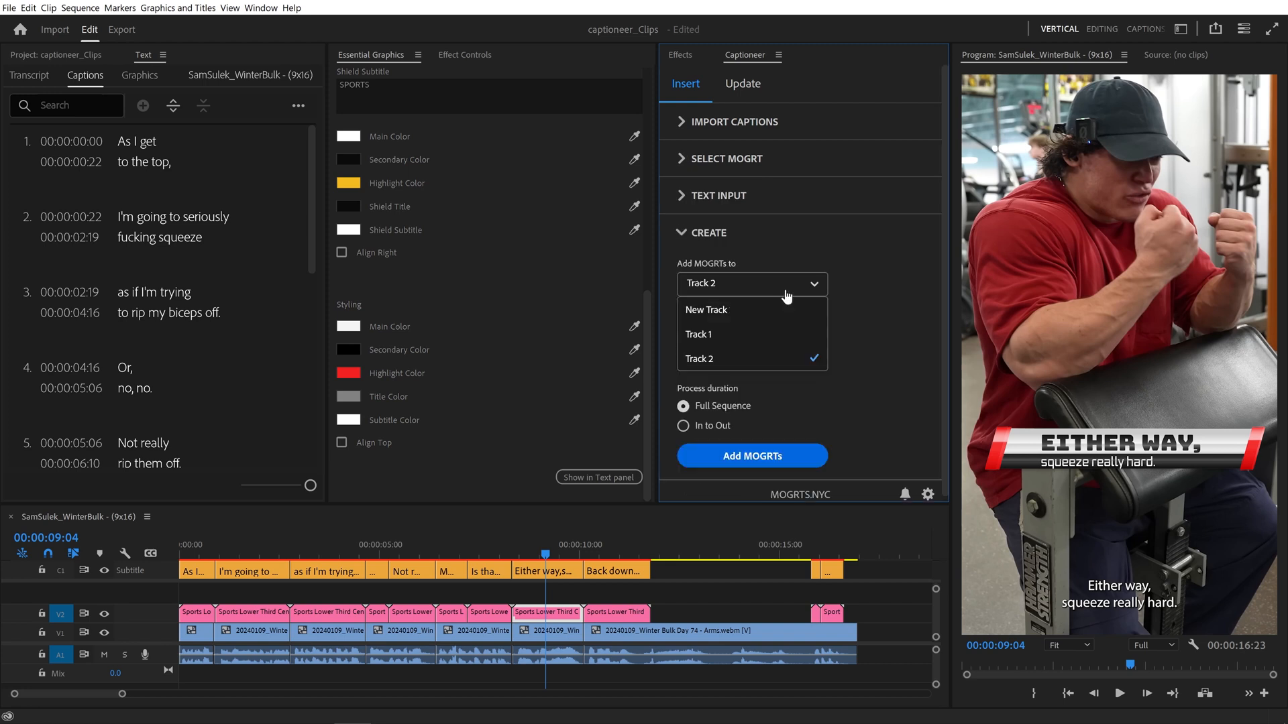
Set Add MOGRTs to New Track and select a Track 2 lower-third on the timeline.
left_click(706, 310)
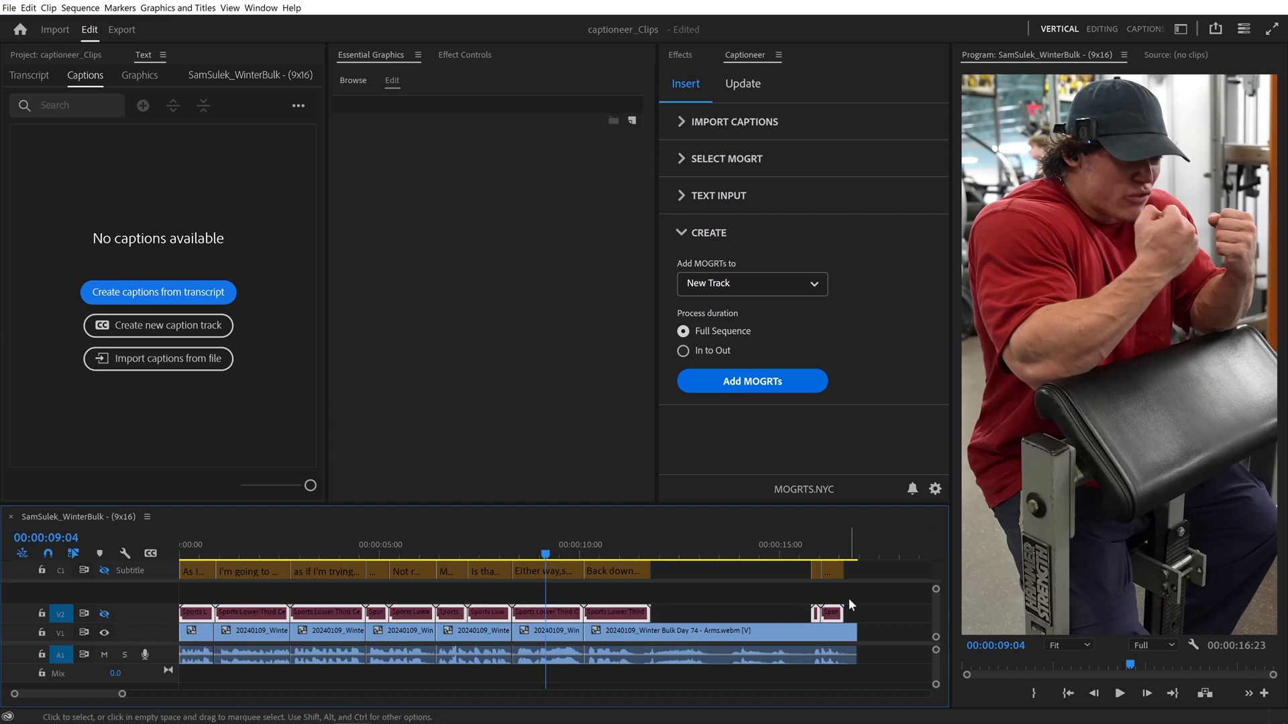
left_click(542, 613)
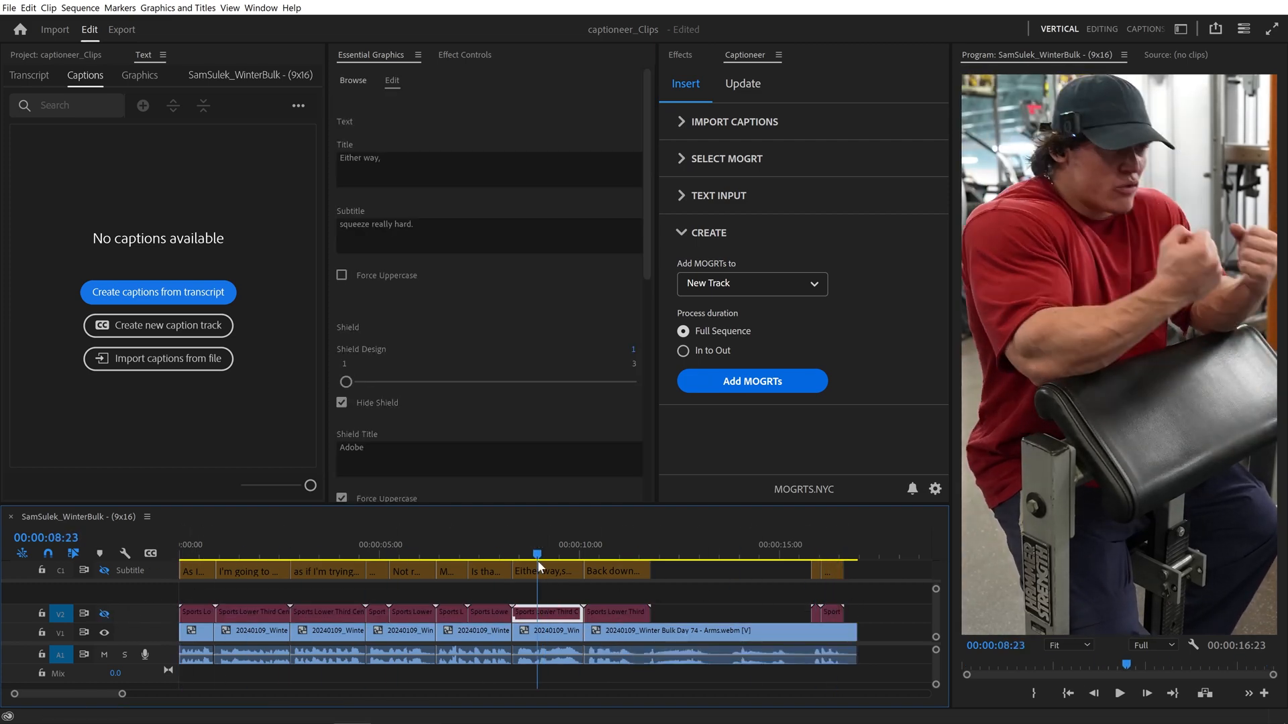
Insert red-highlight lower-thirds on Track 3 and check the graphic at 00:00:11:00.
left_click(750, 380)
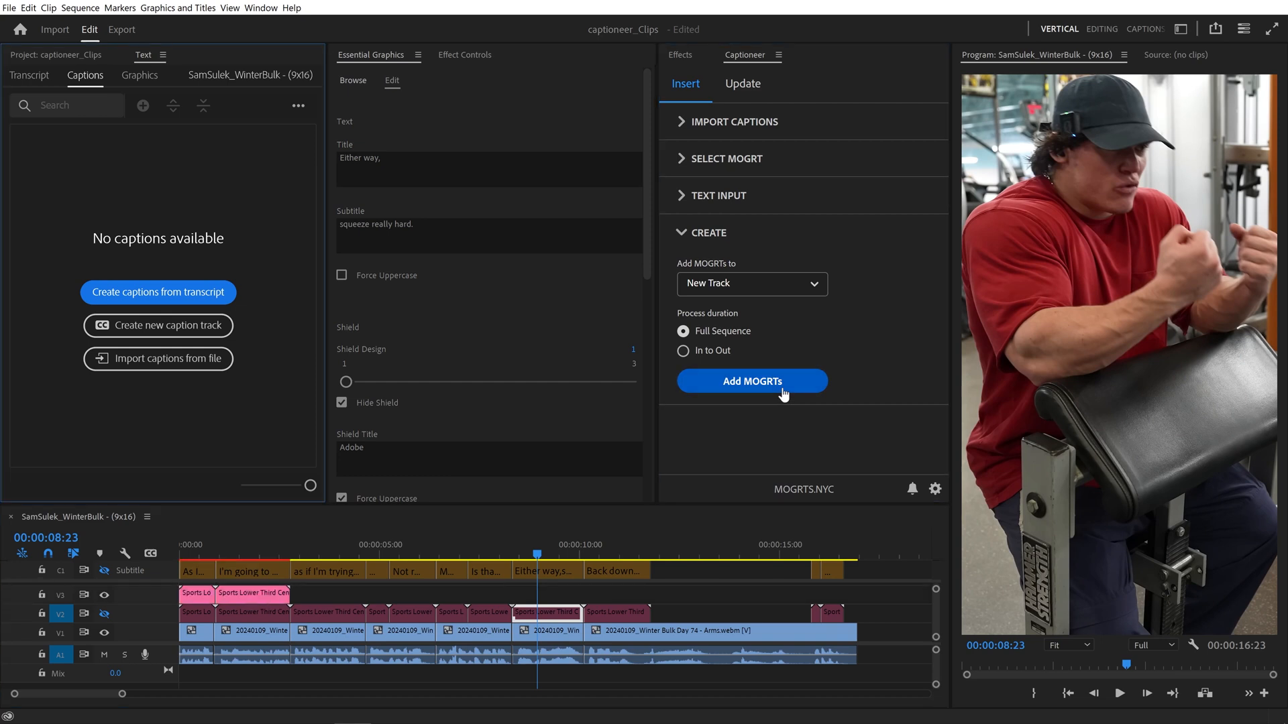
left_click(750, 382)
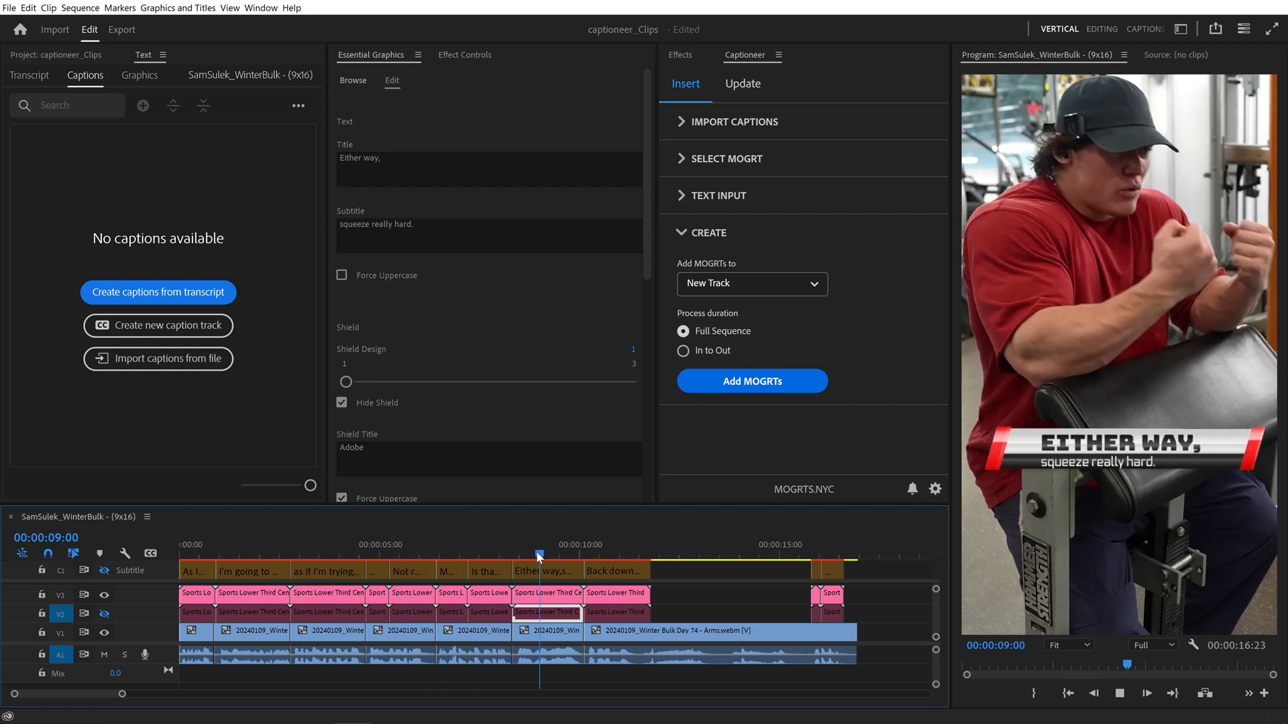
left_click(618, 555)
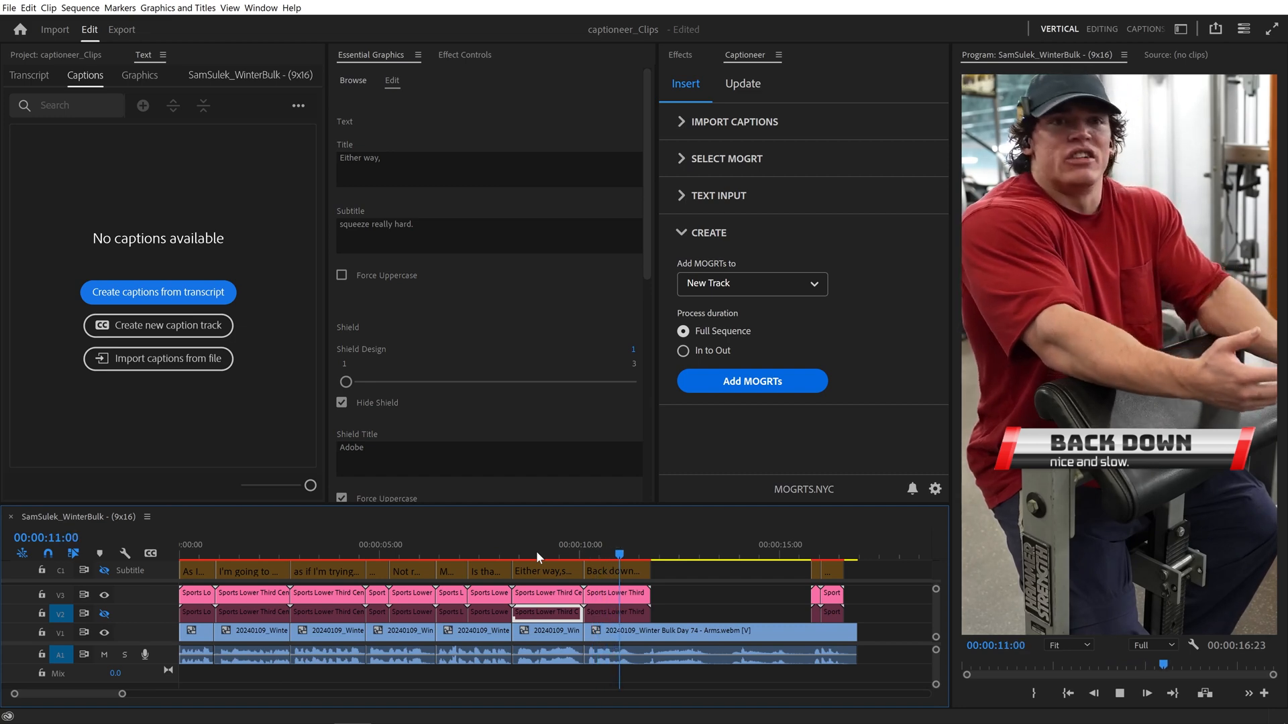